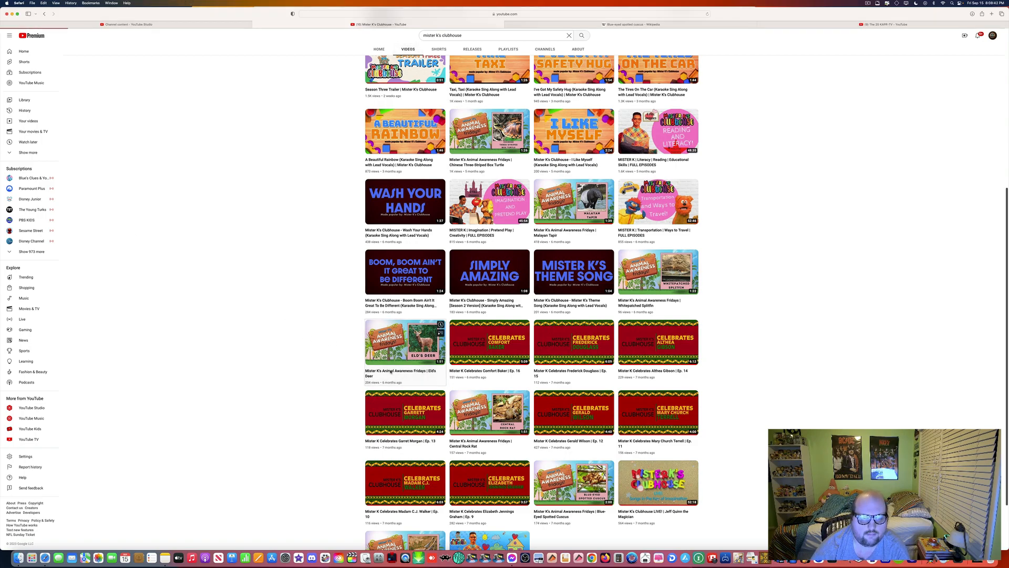
# Step: Open the Mister K's Animal Awareness Fridays Eld's Deer video from the Videos grid
pyautogui.click(405, 342)
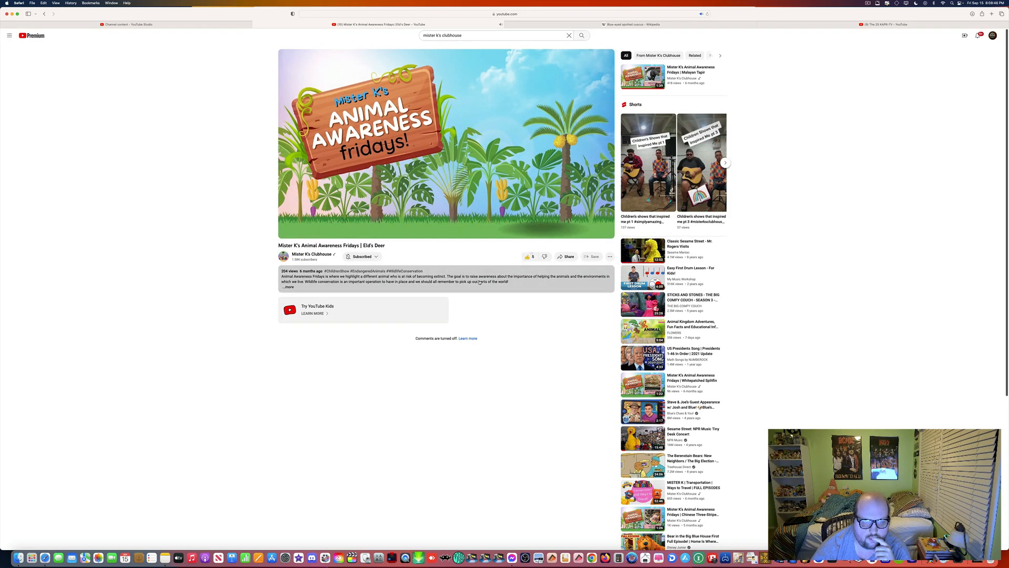
# Step: Expand the full description with hashtags while the video plays to the South Asia scene
pyautogui.click(288, 286)
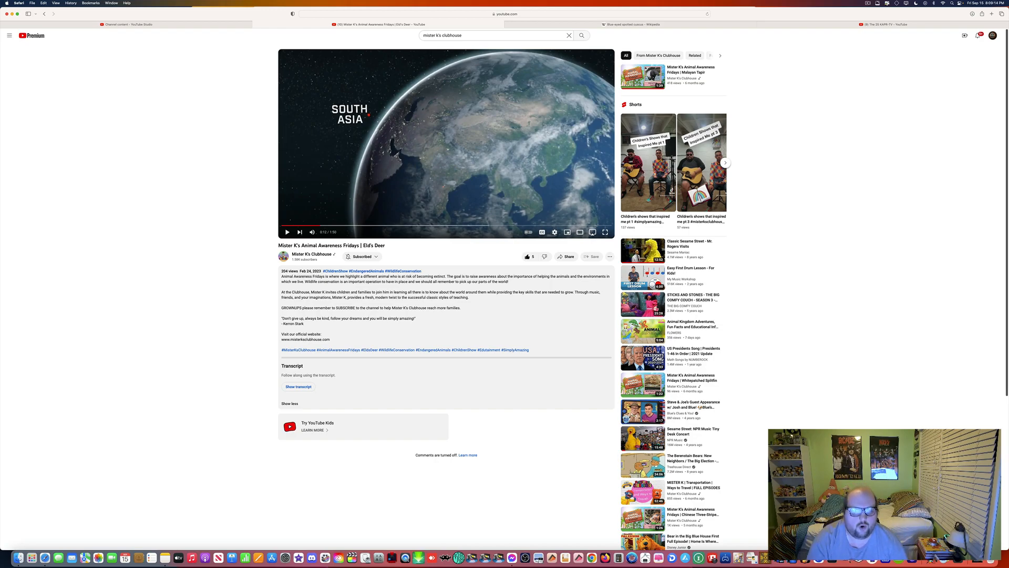
# Step: Resume playback until the Main Threats slide lists deforestation, antler hunting and capture for food
pyautogui.click(287, 231)
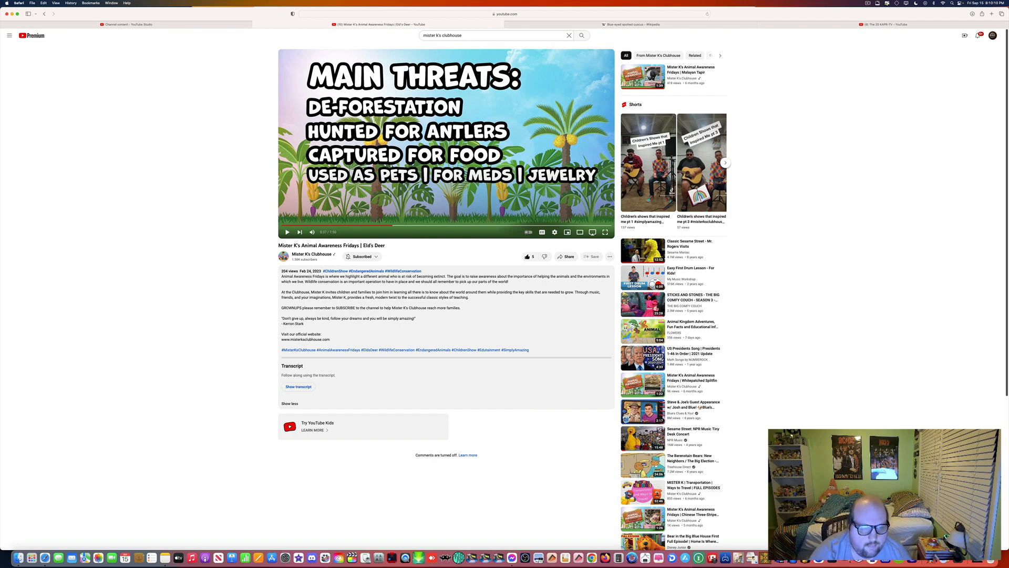
# Step: Play on until the Main Threats slide adds 'Unknown in the Wild', then pause there
pyautogui.click(286, 231)
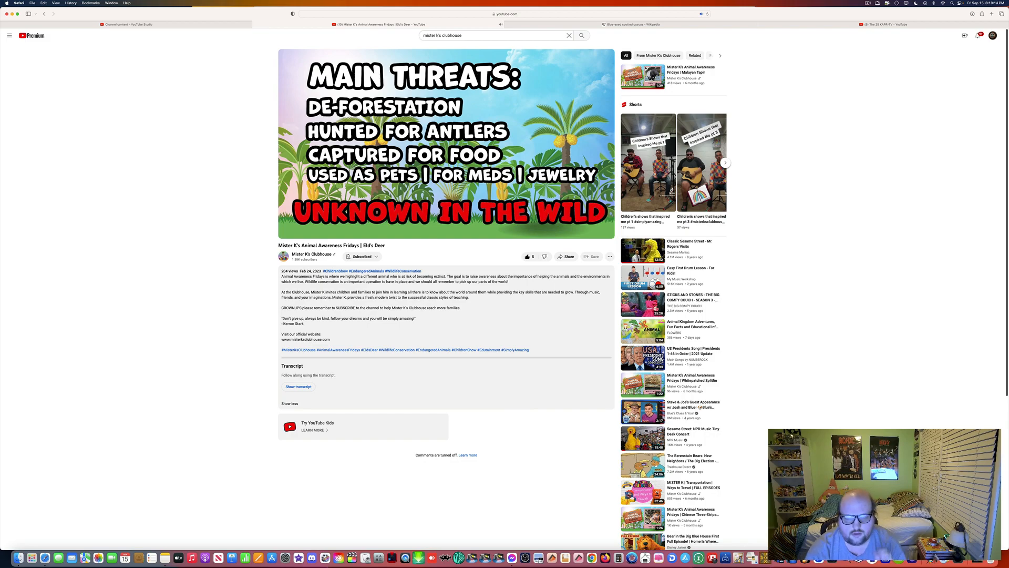
pyautogui.moveTo(438, 162)
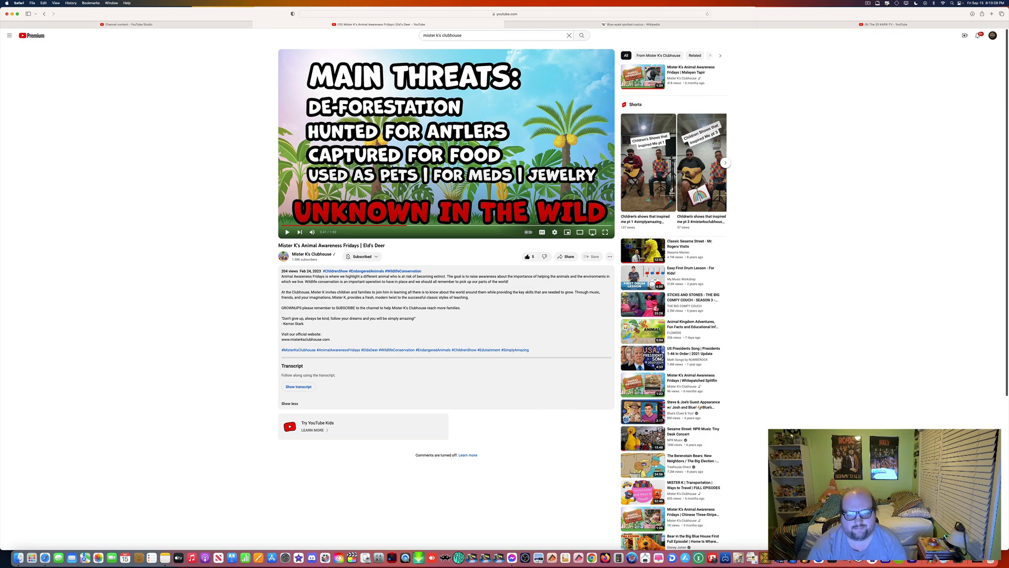
pyautogui.click(287, 231)
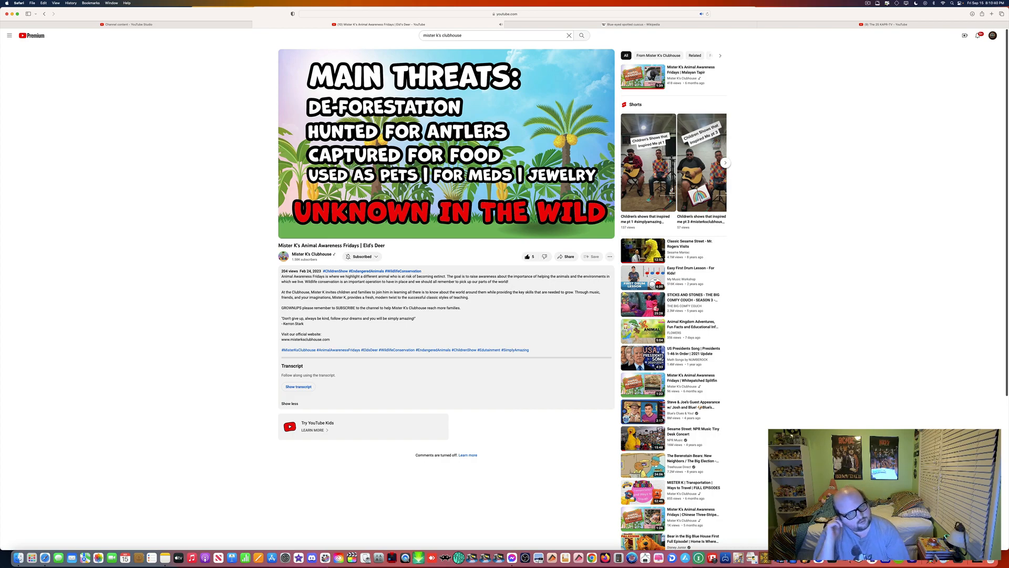
pyautogui.moveTo(443, 162)
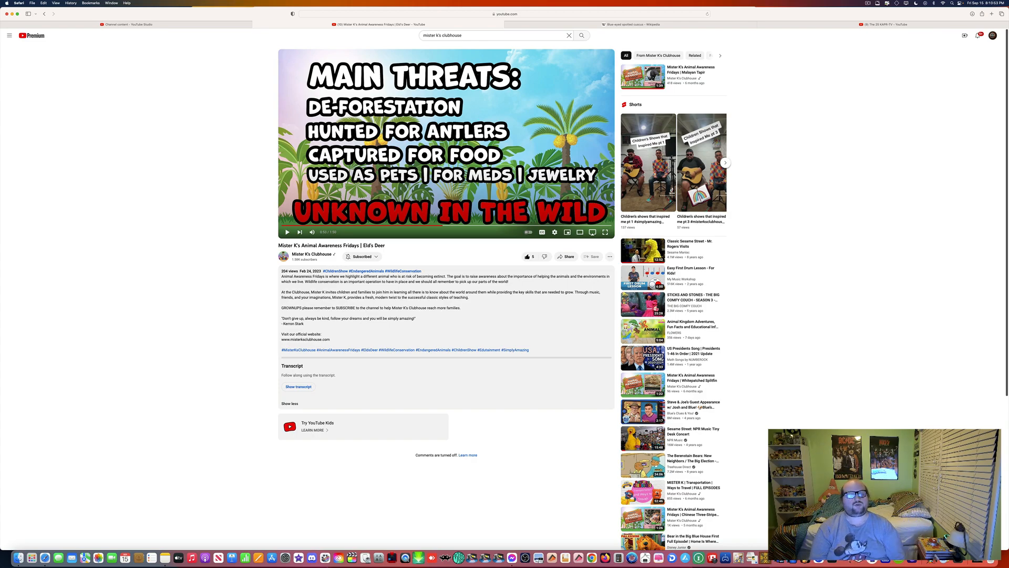
# Step: Resume past the threats slide, pause on the fawn photo, then continue to the adult-and-young deer footage
pyautogui.click(287, 231)
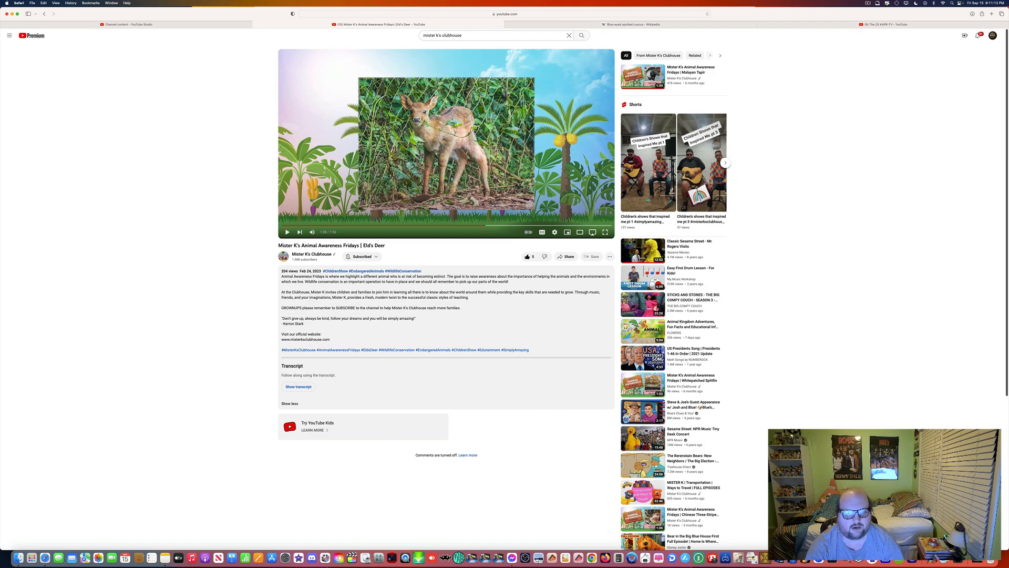
pyautogui.click(287, 231)
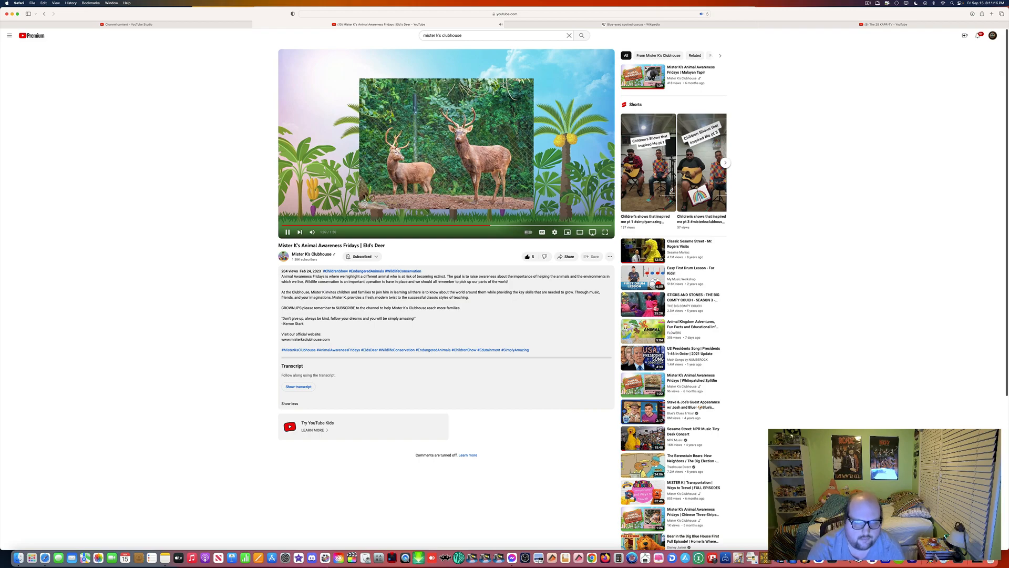